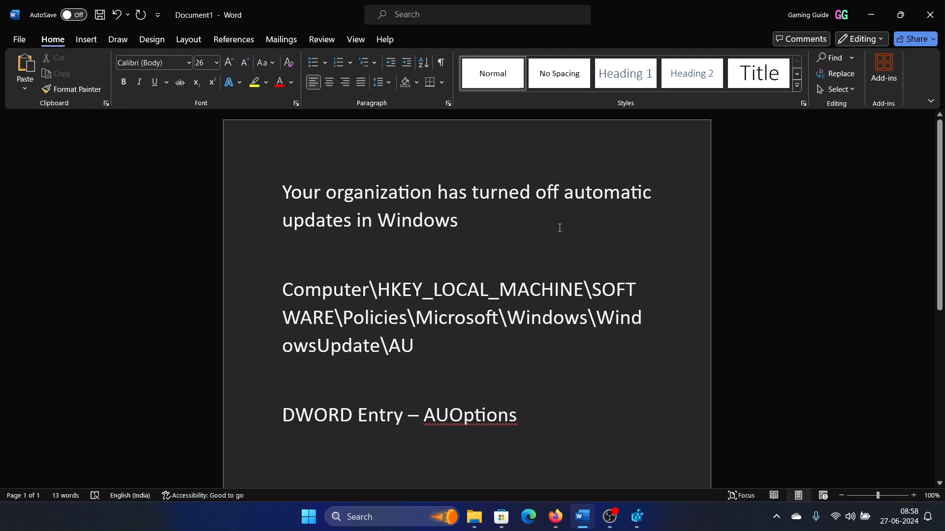
- Search Windows for 'reg', launch Registry Editor from Best match, and scroll the key tree
{"action": "left_click", "coordinate": [459, 220]}
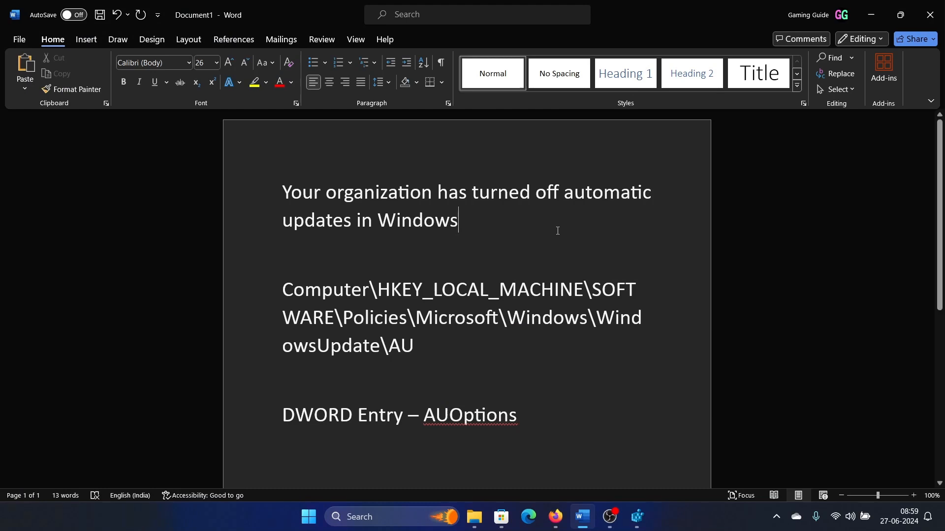
{"action": "mouse_move", "coordinate": [614, 453]}
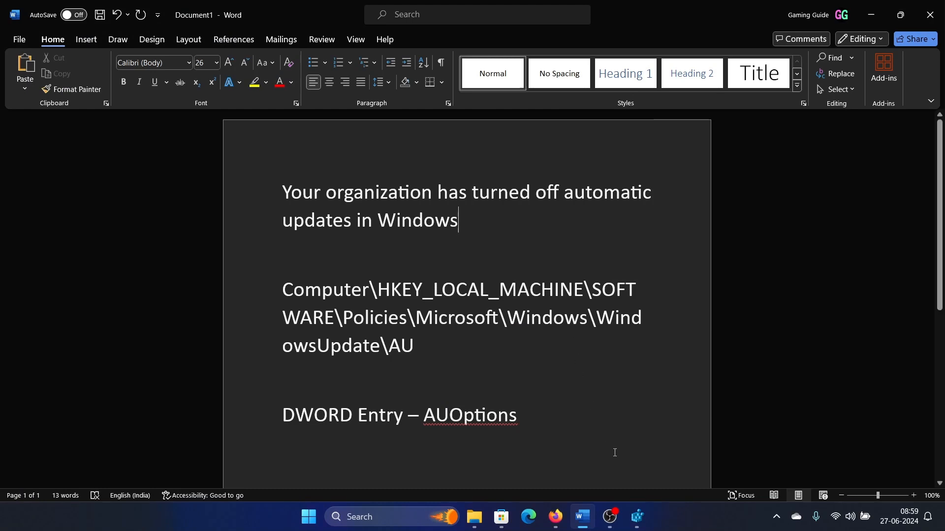
{"action": "left_click", "coordinate": [383, 516]}
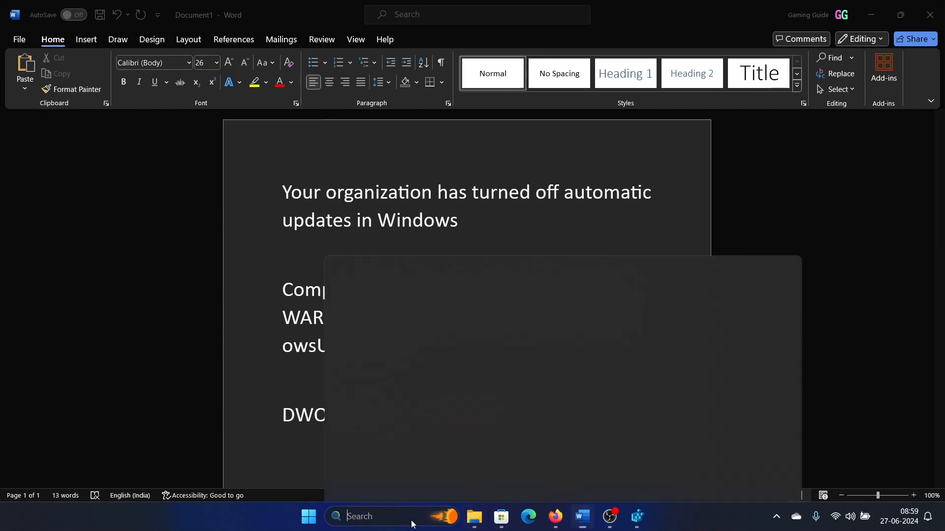
{"action": "type", "text": "reg"}
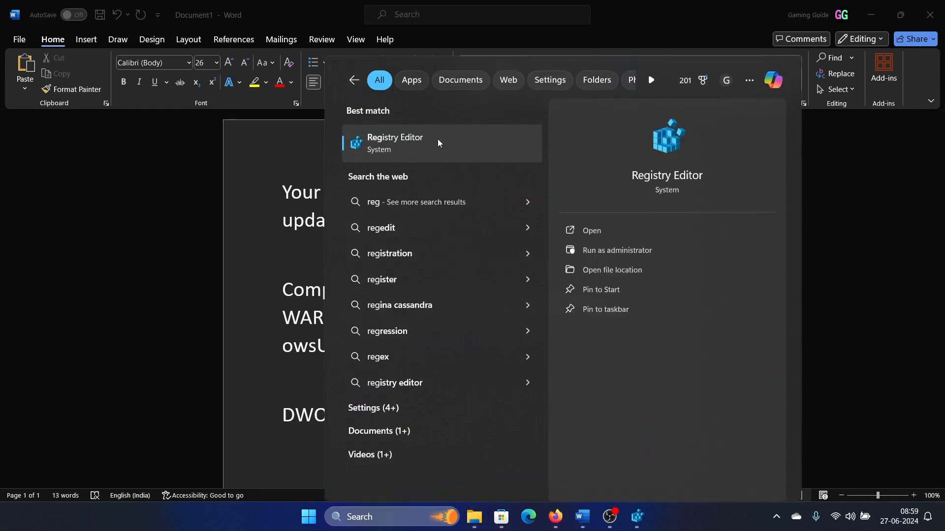
{"action": "left_click", "coordinate": [591, 231]}
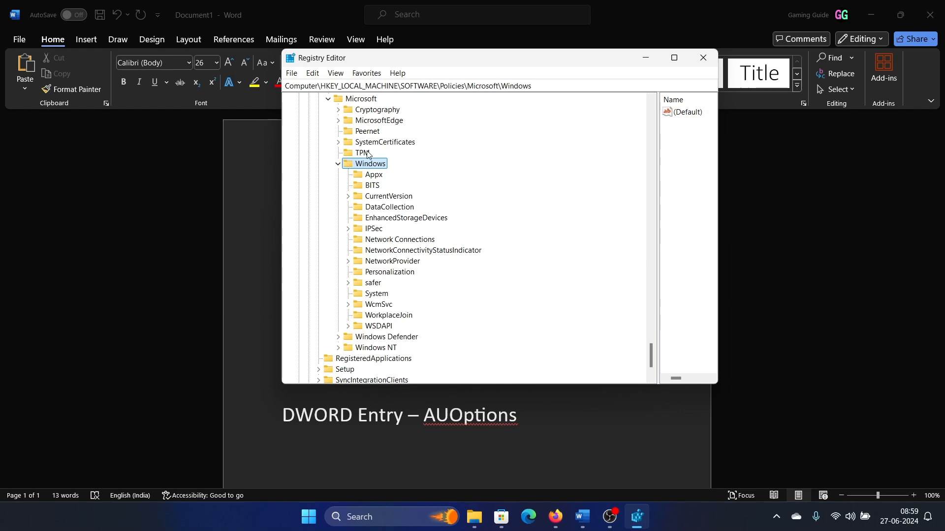
{"action": "scroll", "scroll_direction": "down", "scroll_amount": 3}
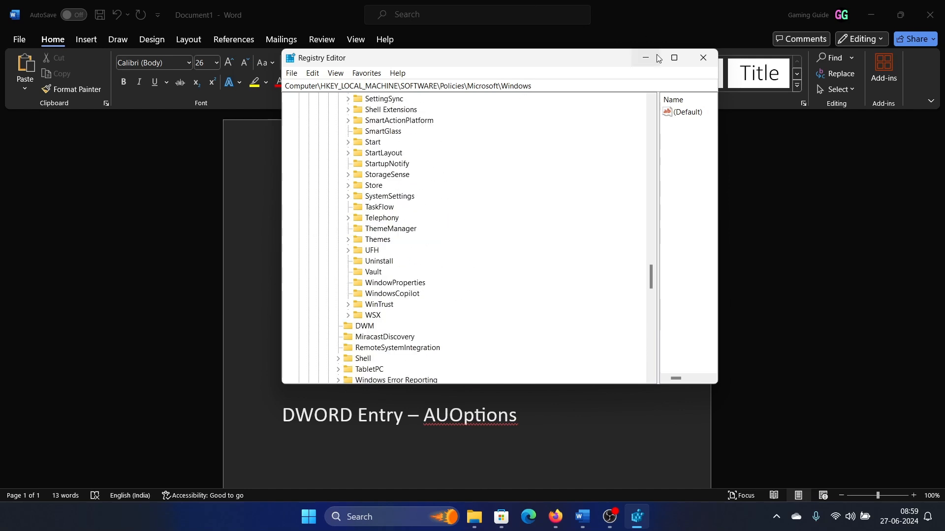
- Maximize Registry Editor, check the key path in the Word notes, then scroll the tree to the top
{"action": "left_click", "coordinate": [674, 58]}
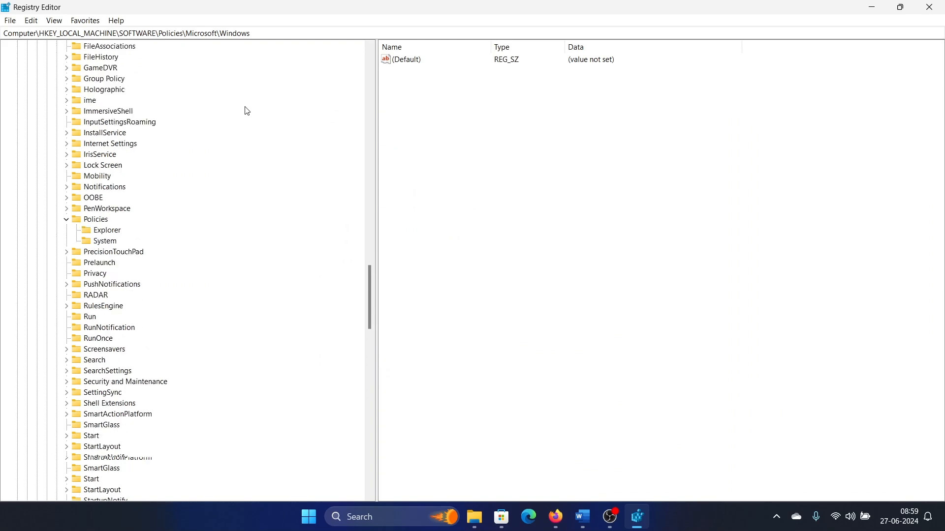
{"action": "scroll", "scroll_direction": "down", "scroll_amount": 3}
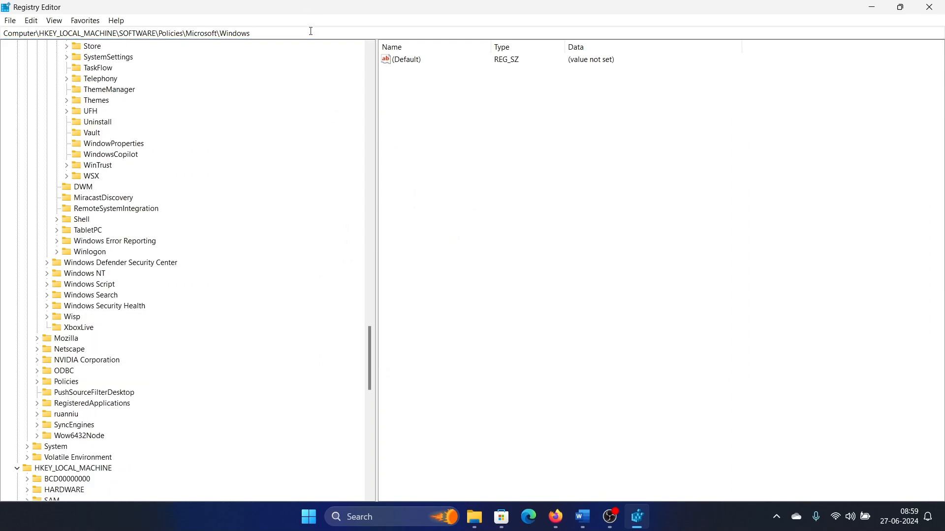
{"action": "left_click", "coordinate": [580, 516]}
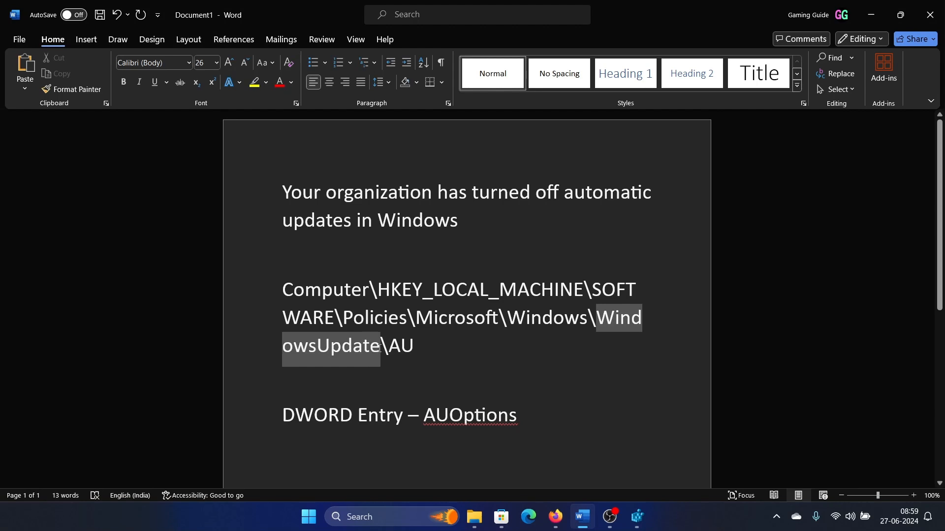
{"action": "left_click", "coordinate": [636, 516]}
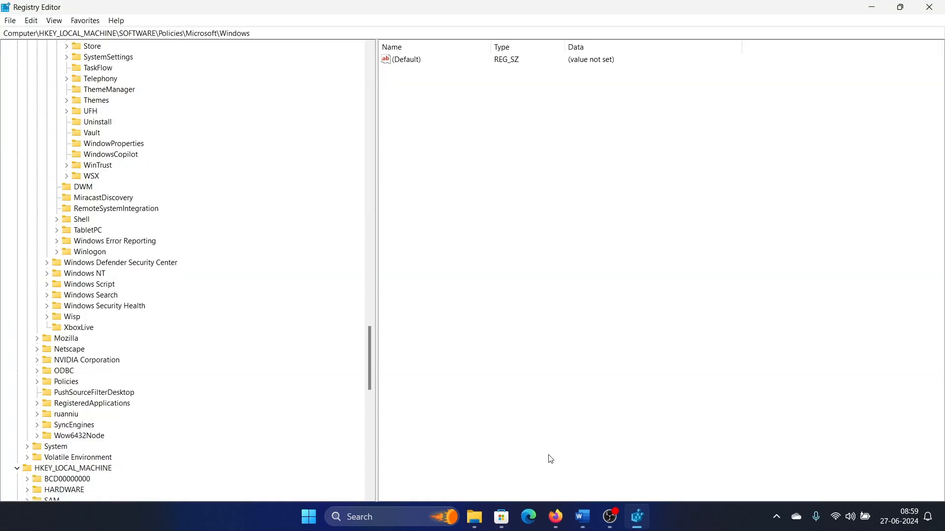
{"action": "mouse_move", "coordinate": [145, 257]}
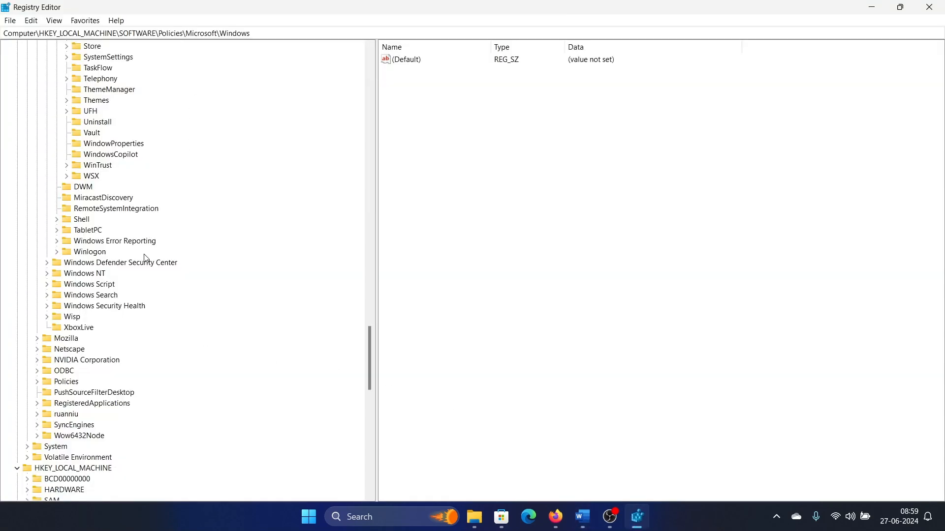
{"action": "scroll", "scroll_direction": "up", "scroll_amount": 3}
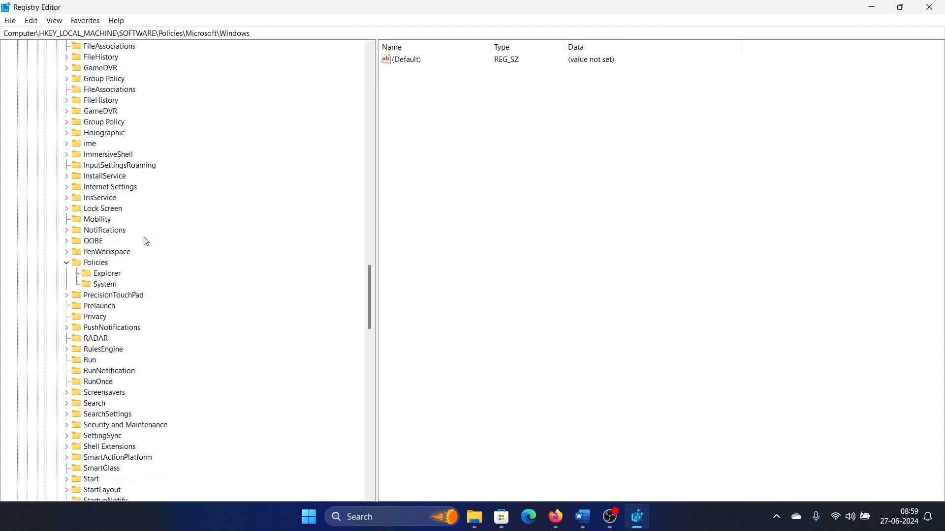
{"action": "scroll", "scroll_direction": "up", "scroll_amount": 3}
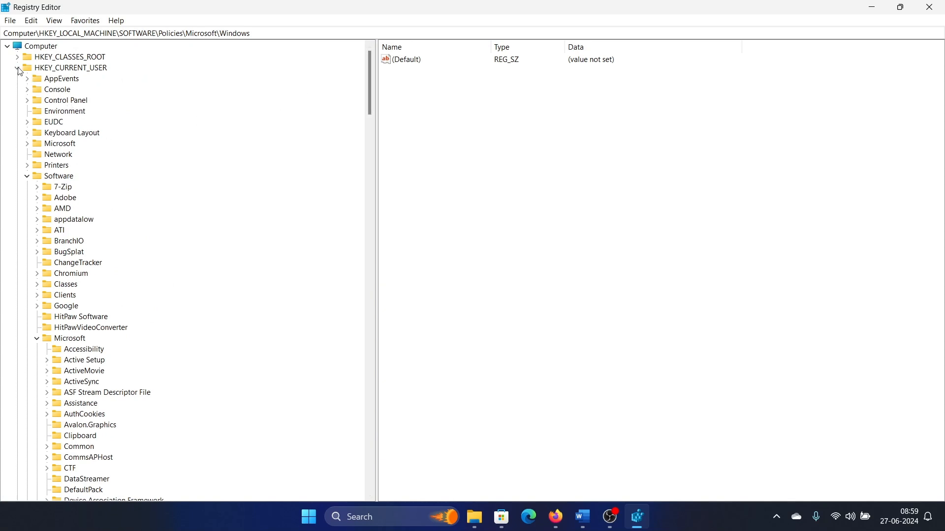
- Collapse HKEY_CURRENT_USER and add a WindowsUpdate subkey under HKLM\SOFTWARE\Policies\Microsoft\Windows
{"action": "left_click", "coordinate": [18, 68]}
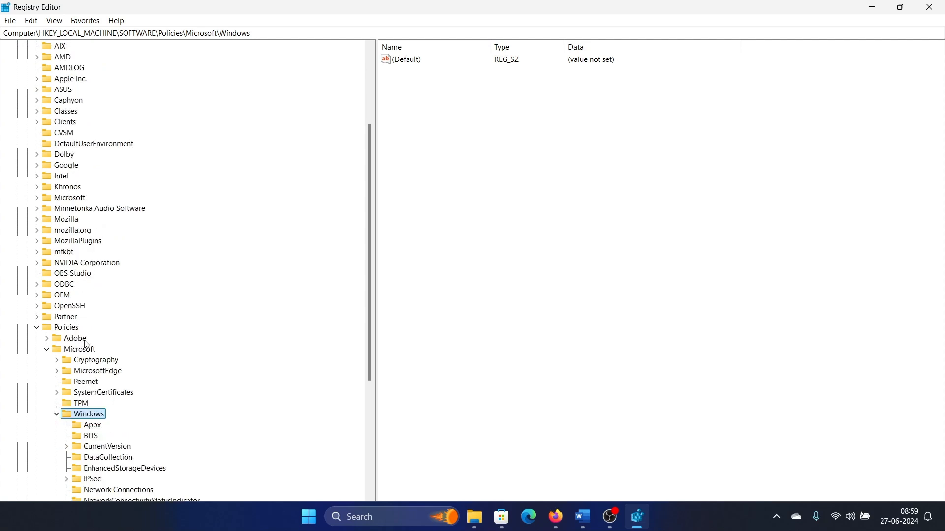
{"action": "scroll", "scroll_direction": "down", "scroll_amount": 3}
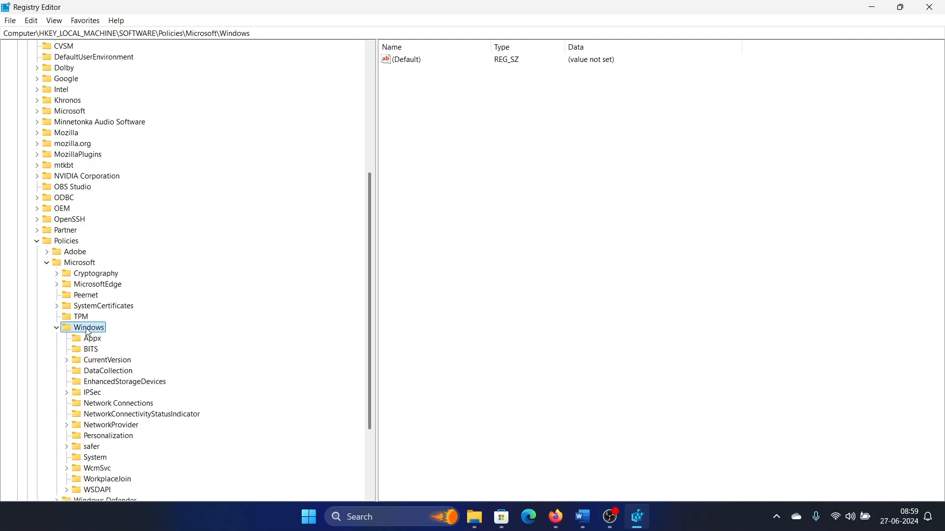
{"action": "right_click", "coordinate": [88, 328]}
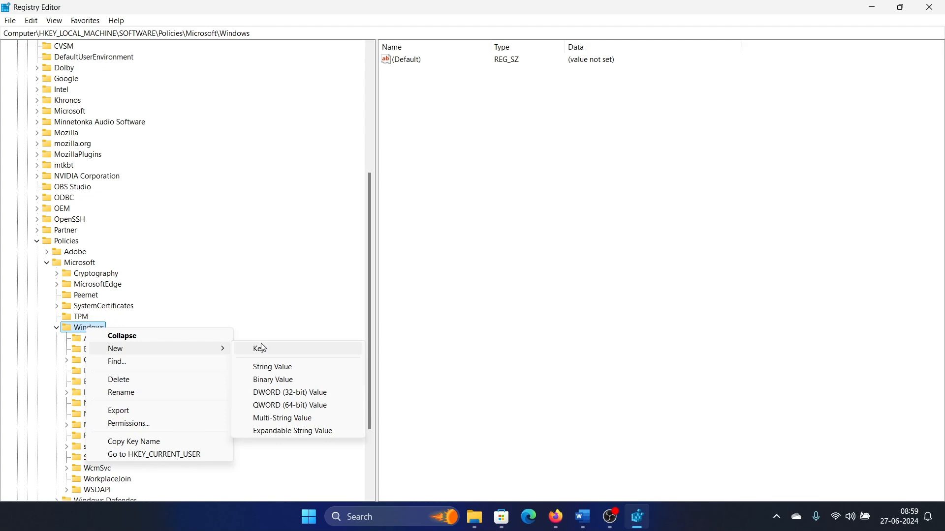
{"action": "left_click", "coordinate": [259, 348]}
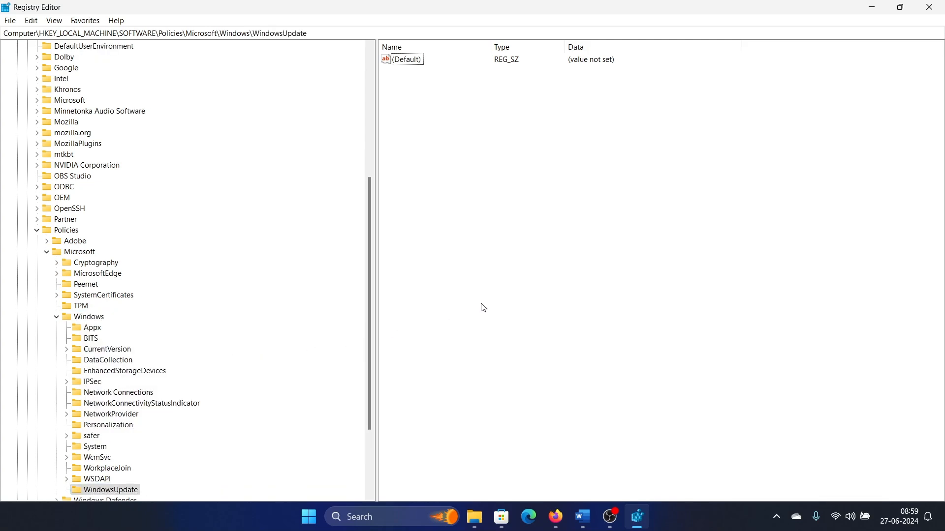
{"action": "scroll", "scroll_direction": "down", "scroll_amount": 3}
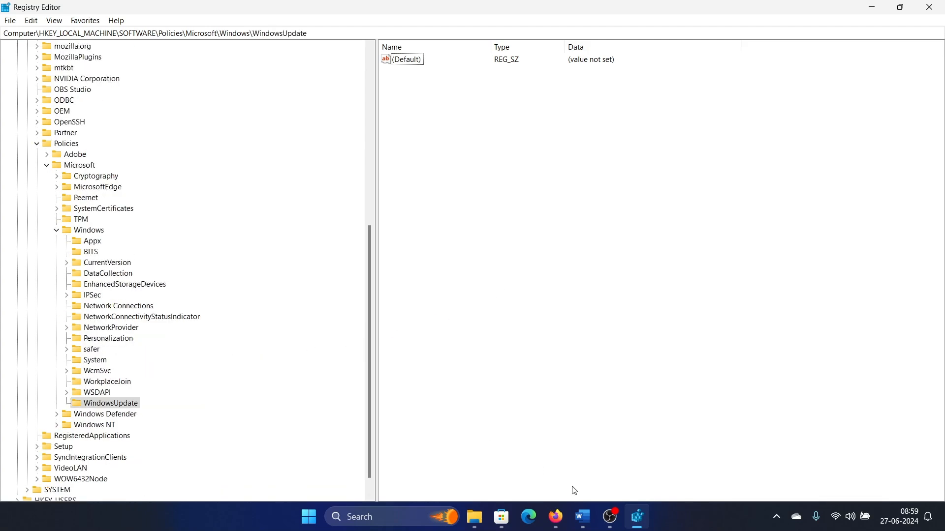
- Add a new subkey named AU under the WindowsUpdate key
{"action": "left_click", "coordinate": [580, 516]}
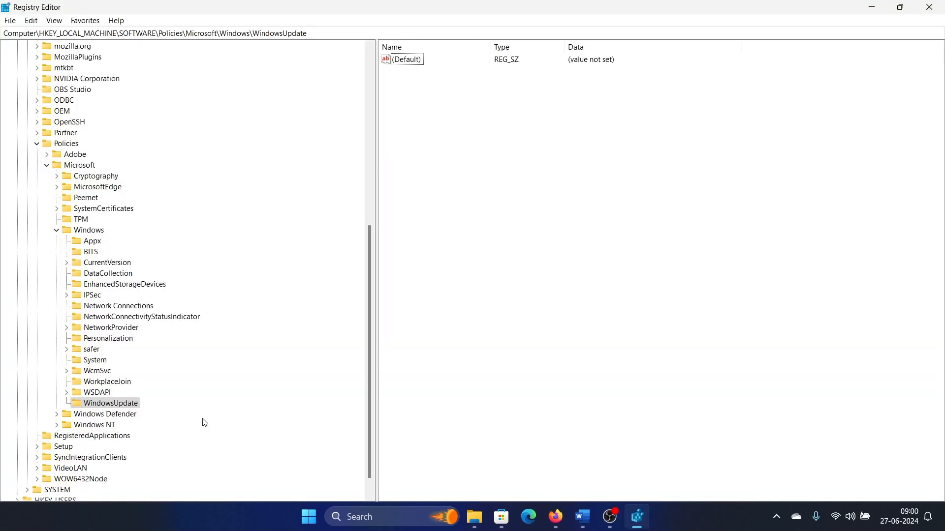
{"action": "right_click", "coordinate": [112, 403]}
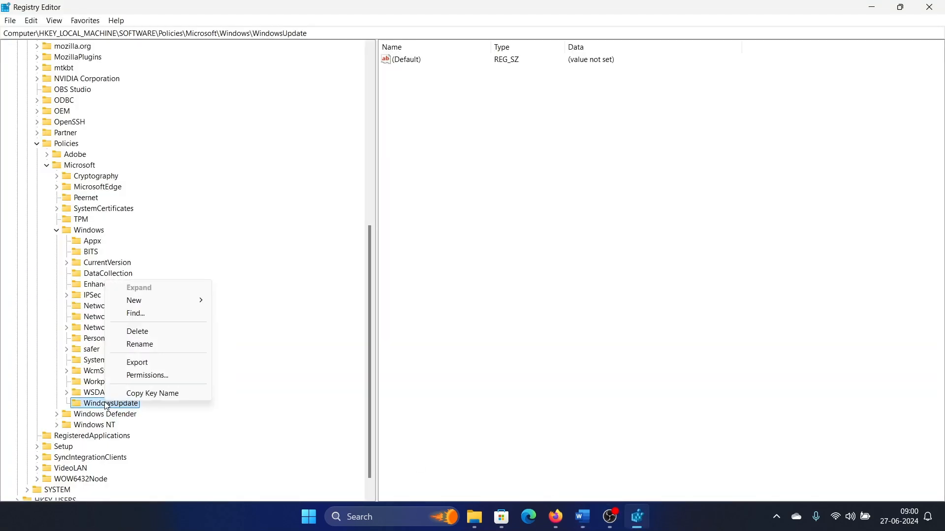
{"action": "left_click", "coordinate": [133, 300]}
{"action": "type", "text": "AU"}
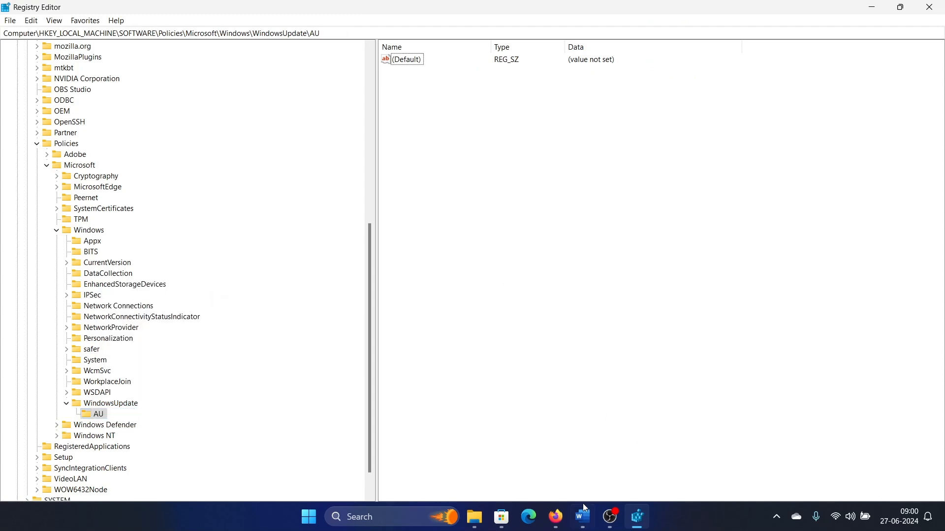
- Check the key names in the Word notes and select the value name AUOptions
{"action": "left_click", "coordinate": [580, 516]}
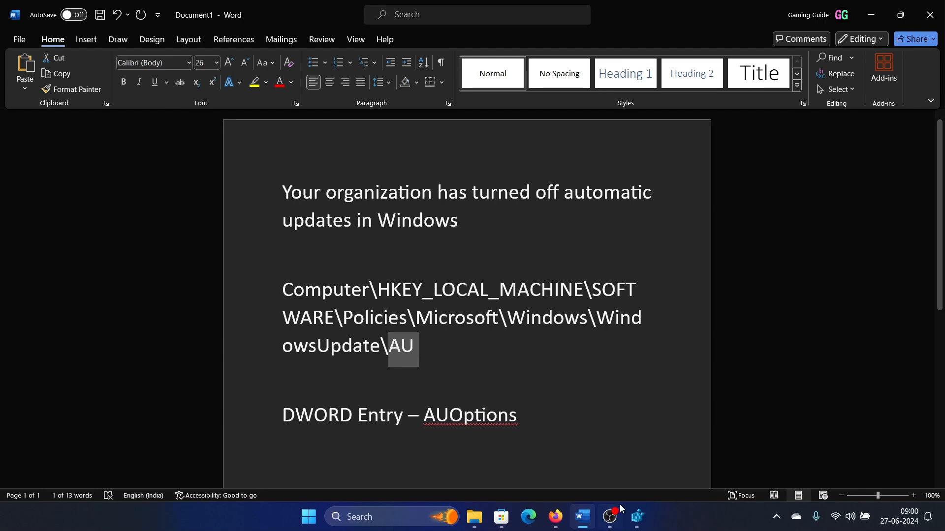
{"action": "left_click", "coordinate": [635, 516]}
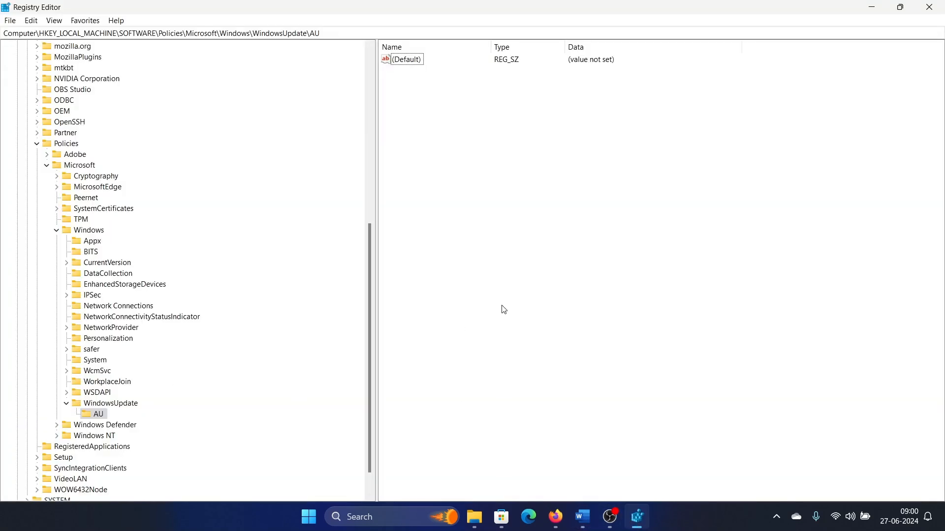
{"action": "left_click", "coordinate": [580, 516]}
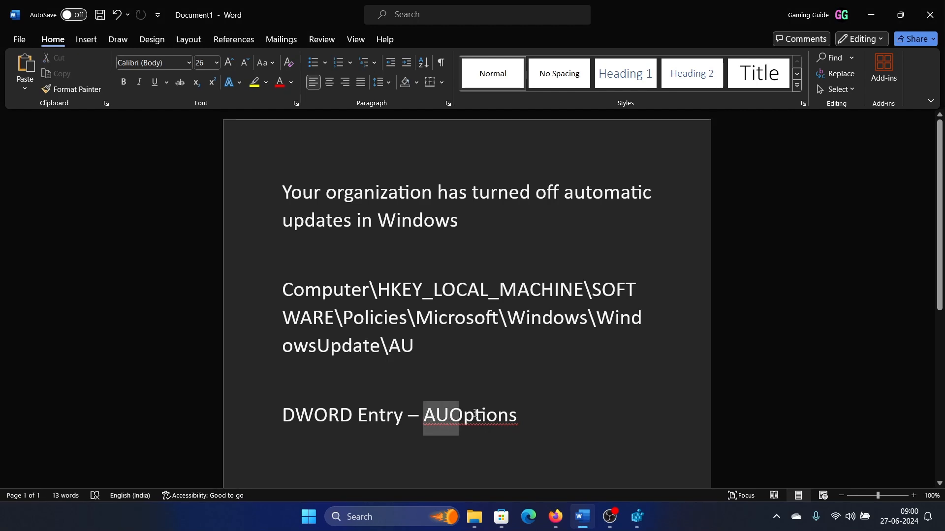
{"action": "double_click", "coordinate": [469, 415]}
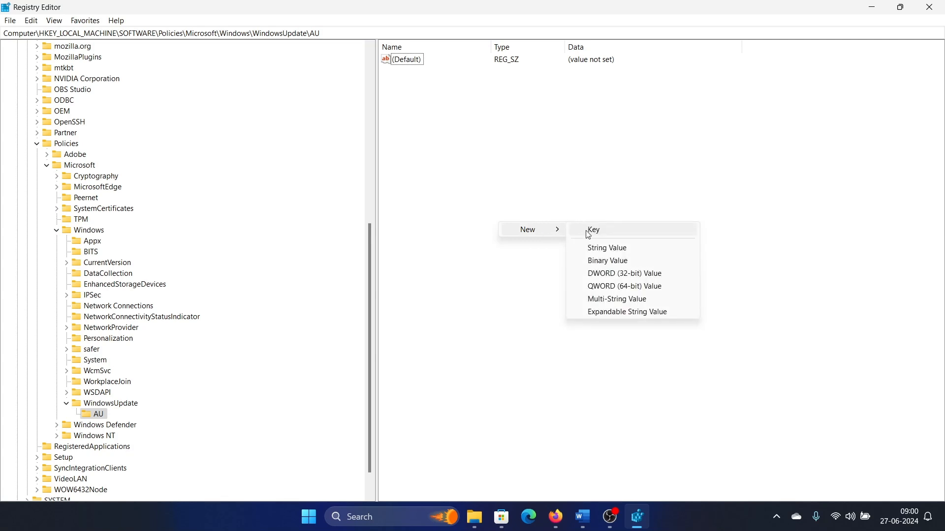
- Create DWORD (32-bit) value AUOptions in AU with data 0, then return to the Word notes
{"action": "left_click", "coordinate": [624, 273]}
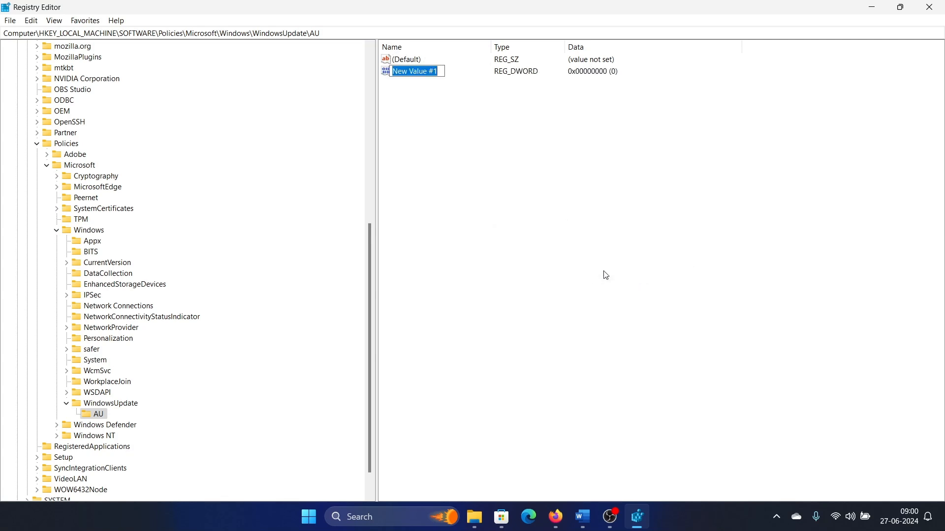
{"action": "type", "text": "AUOptions"}
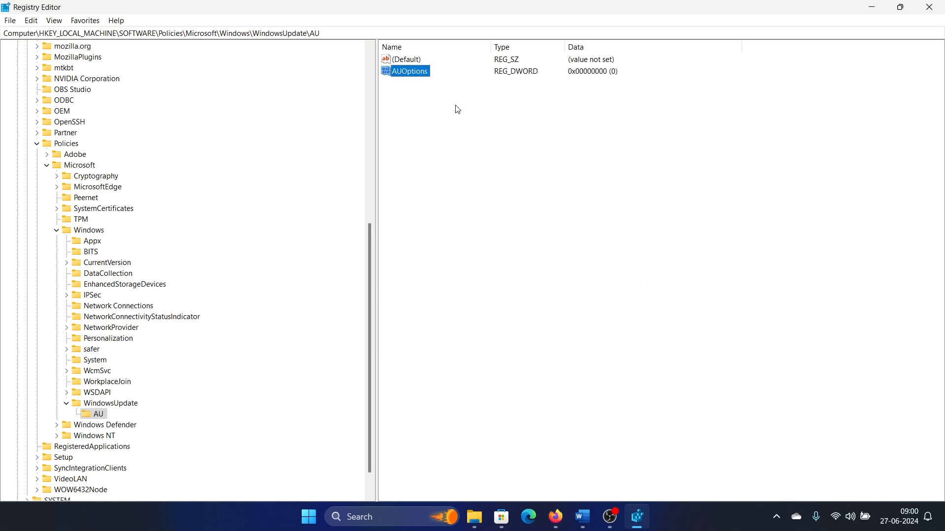
{"action": "double_click", "coordinate": [410, 71]}
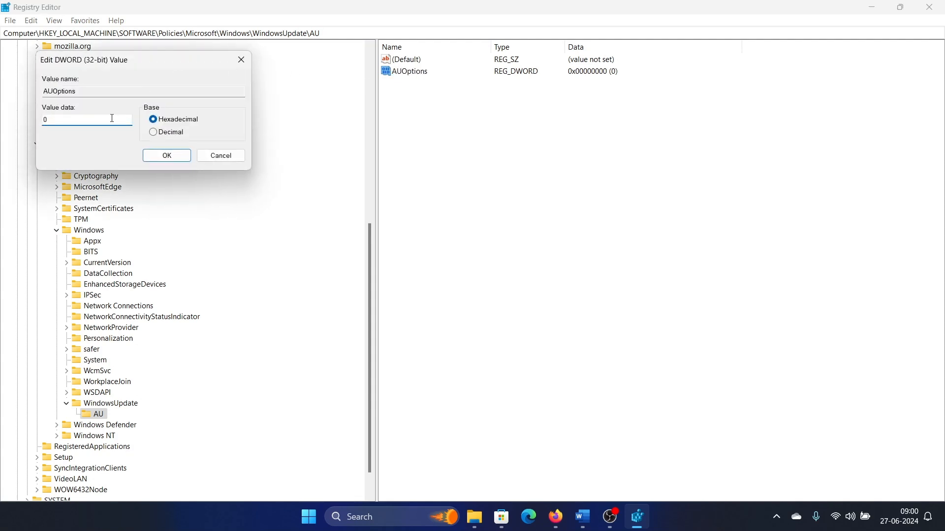
{"action": "left_click", "coordinate": [166, 156]}
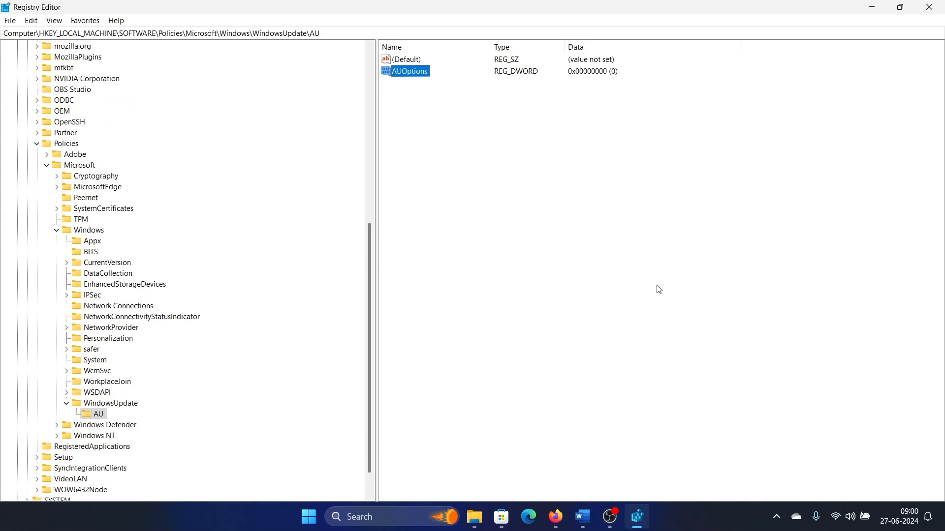
{"action": "left_click", "coordinate": [593, 516]}
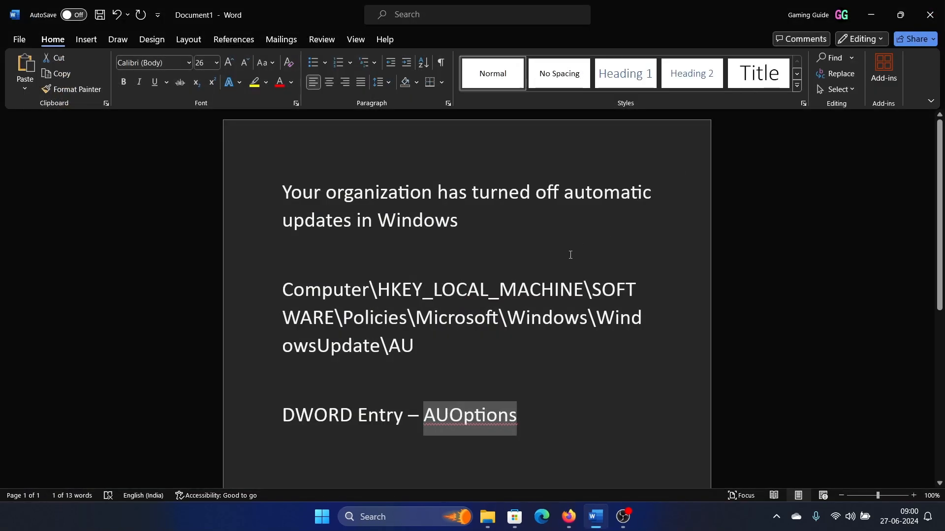